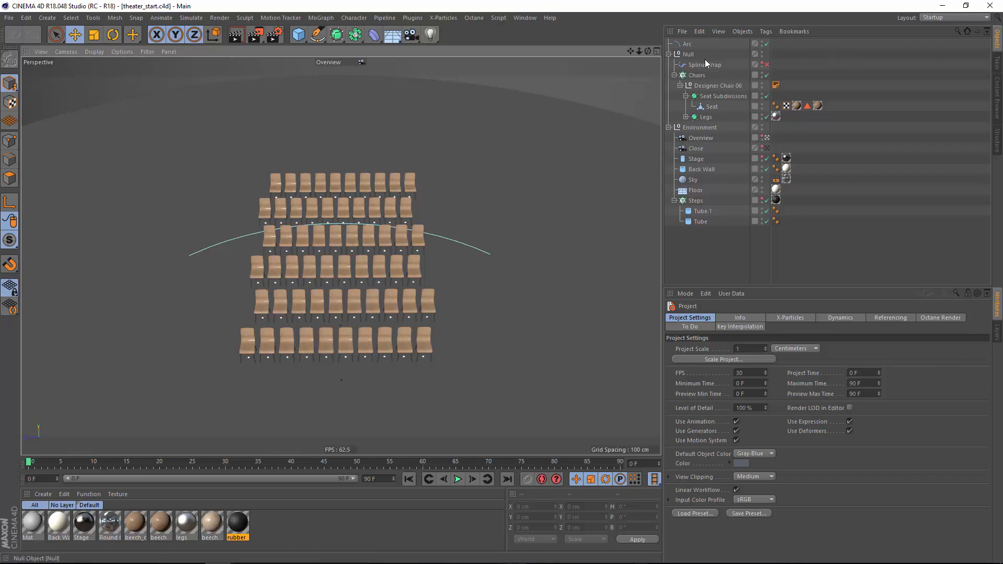
Switch on the Spline Wrap deformer bending the cloned chair rows, then select the Chairs cloner
{"action": "left_click", "coordinate": [706, 65]}
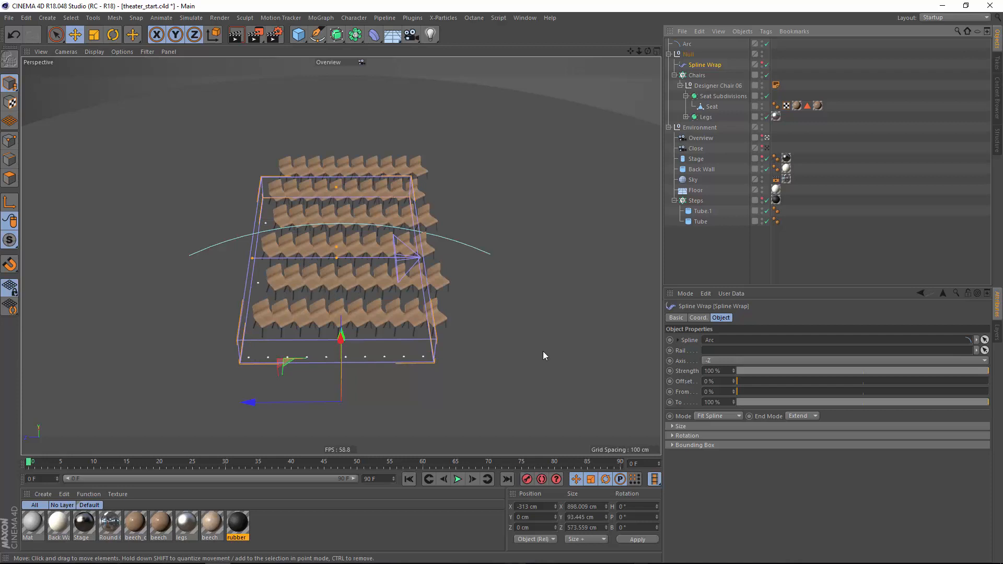
{"action": "mouse_move", "coordinate": [546, 355]}
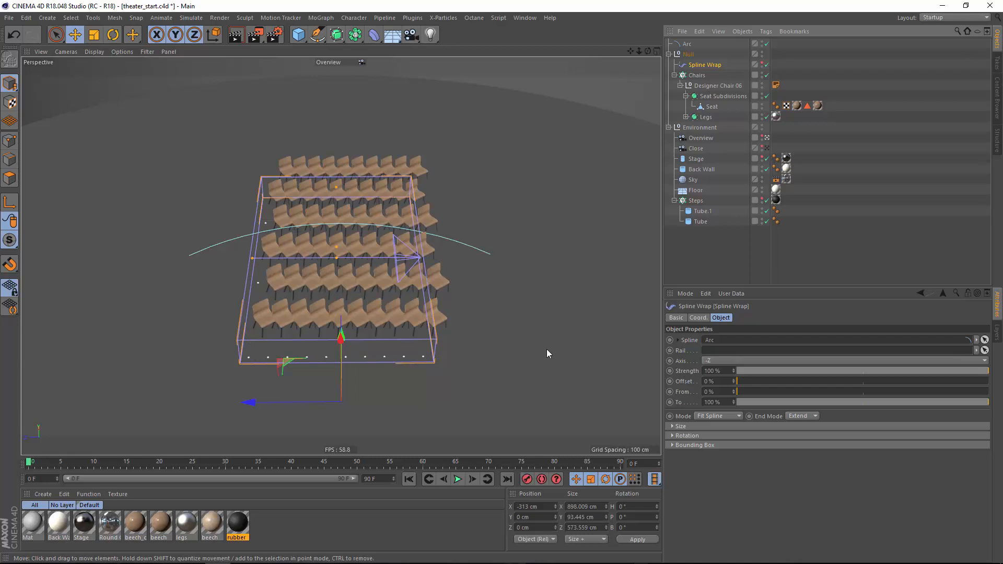
{"action": "mouse_move", "coordinate": [605, 311]}
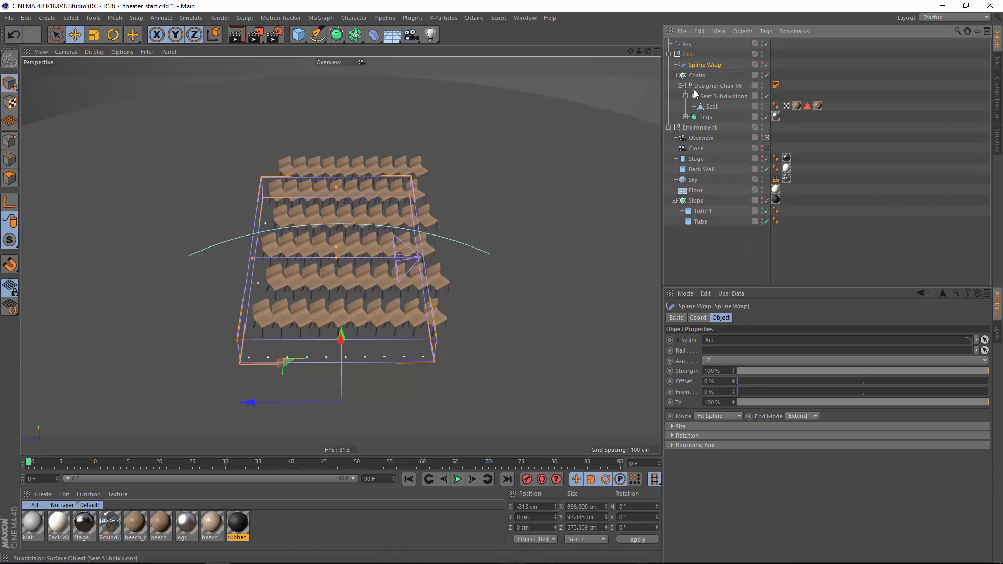
{"action": "mouse_move", "coordinate": [696, 76]}
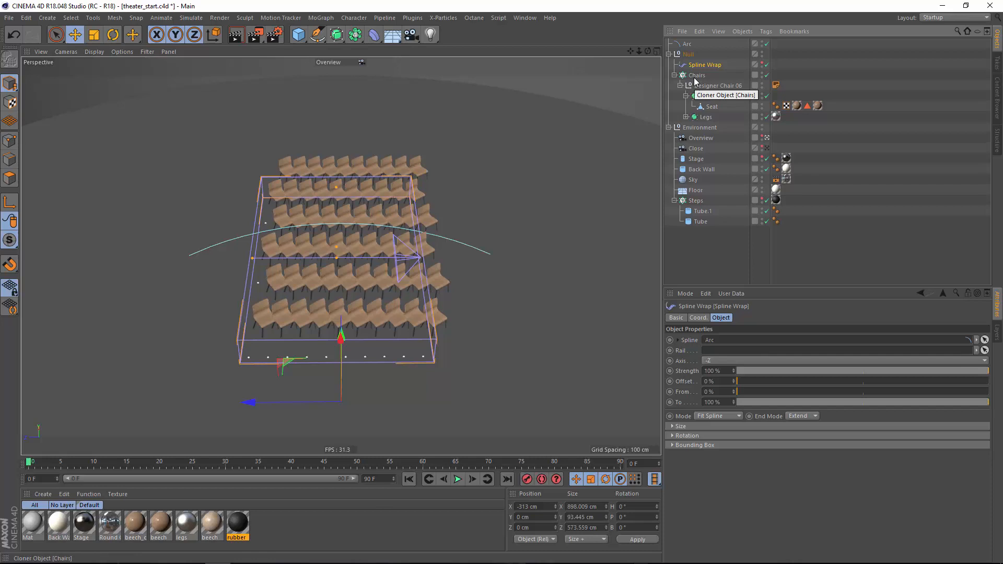
{"action": "left_click", "coordinate": [725, 84]}
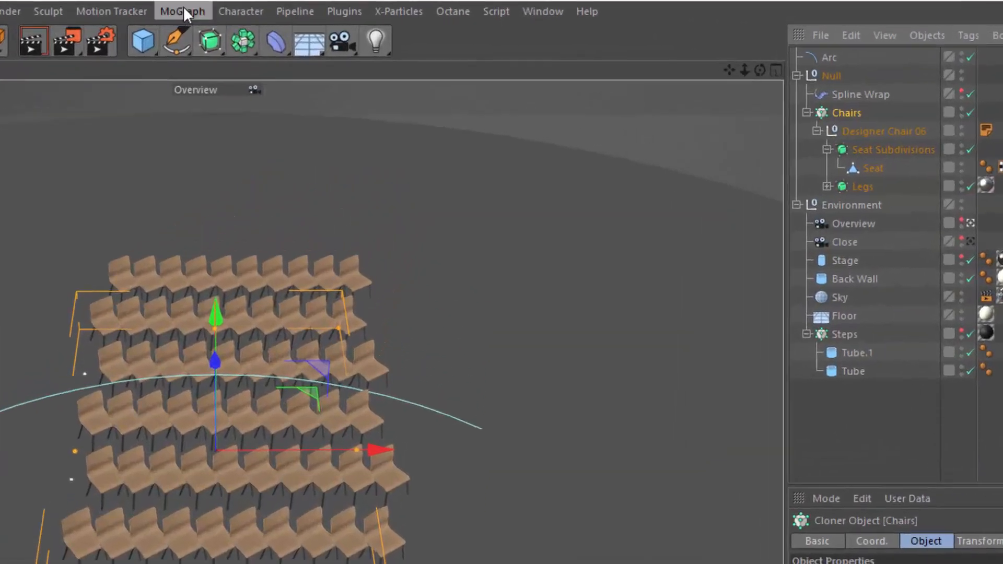
Swap the Chairs cloner into a Matrix object via MoGraph > Swap Cloner/Matrix
{"action": "left_click", "coordinate": [182, 10]}
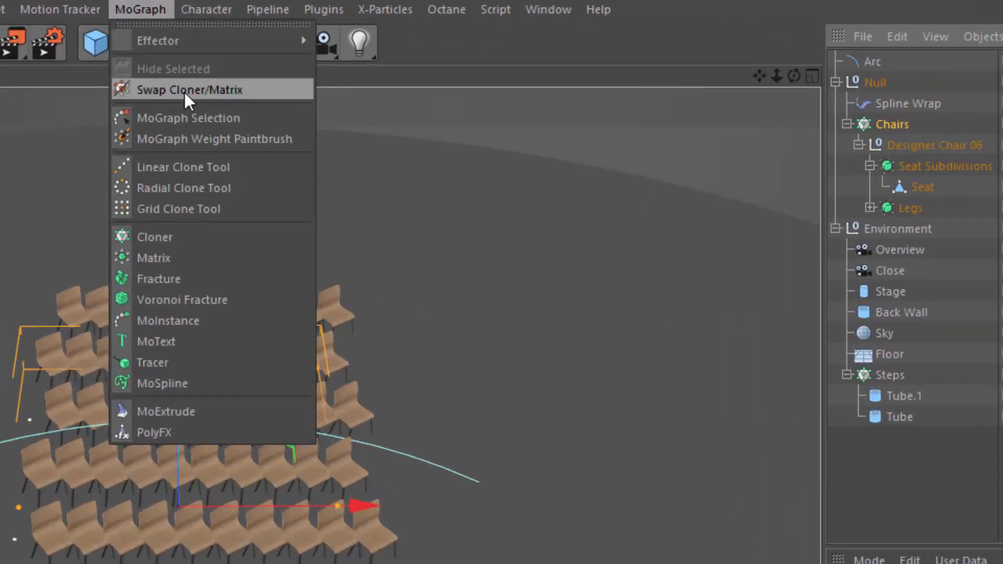
{"action": "left_click", "coordinate": [189, 90]}
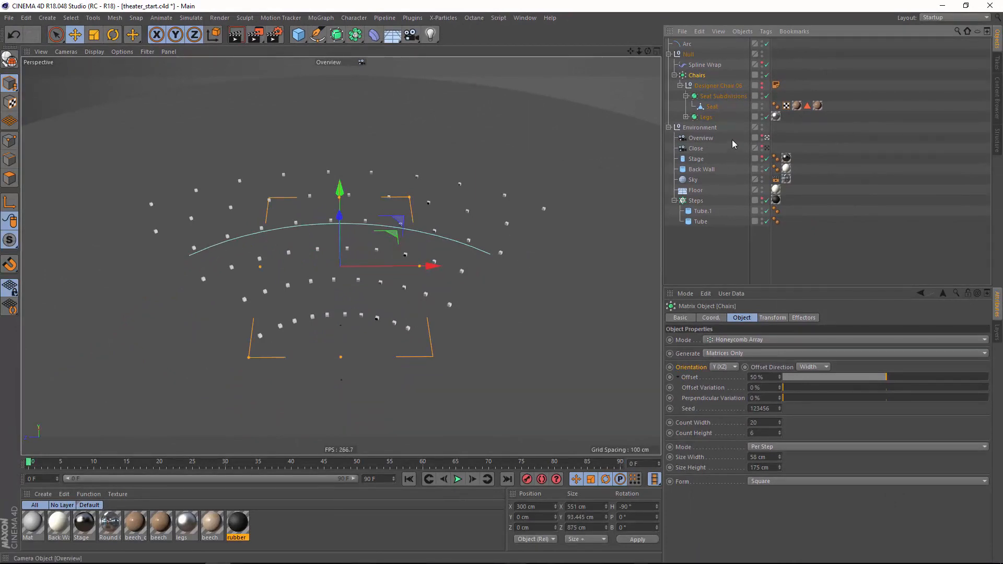
{"action": "mouse_move", "coordinate": [708, 92]}
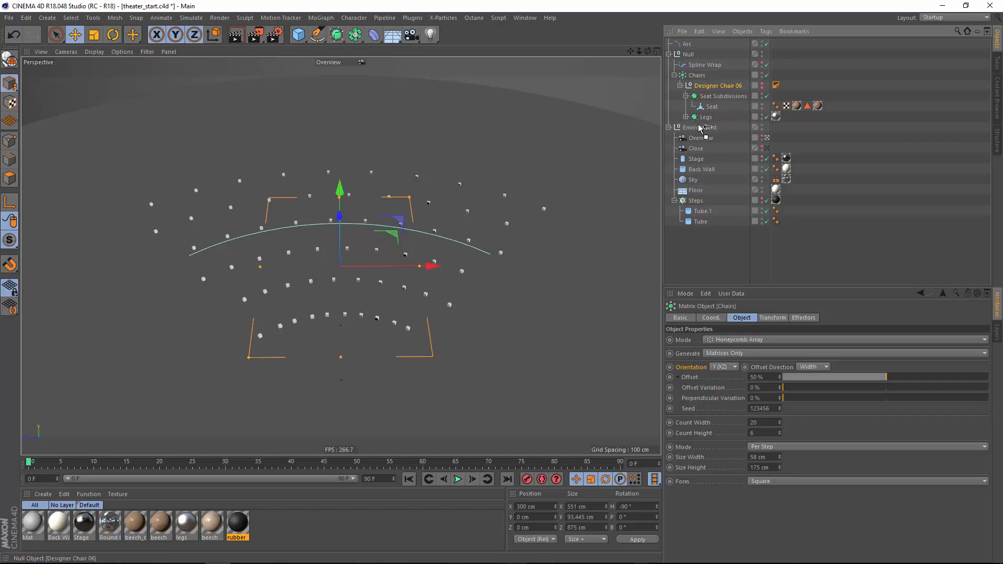
Put Designer Chair 06 inside a new MoGraph Cloner outside the Chairs matrix
{"action": "left_click", "coordinate": [717, 84]}
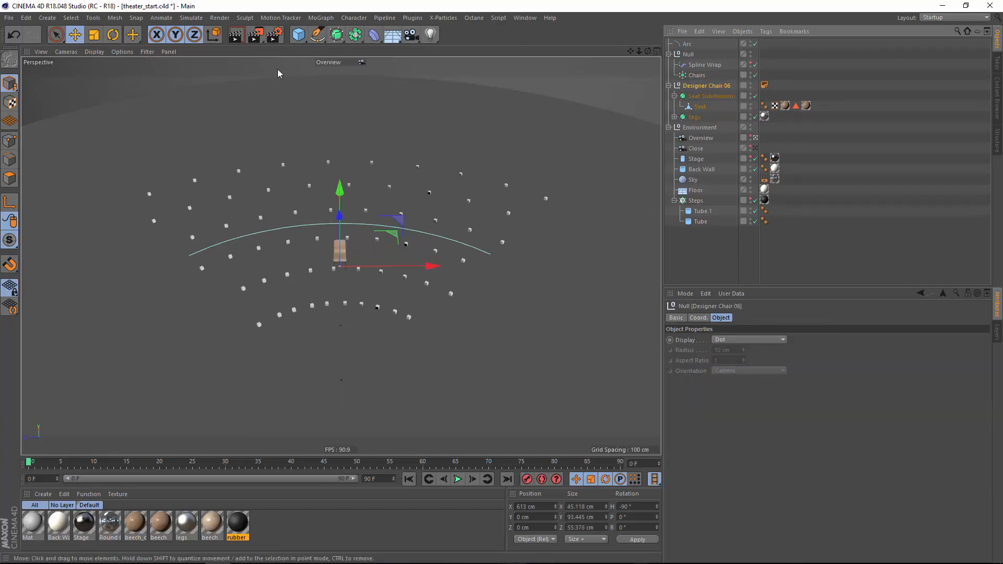
{"action": "left_click", "coordinate": [320, 17]}
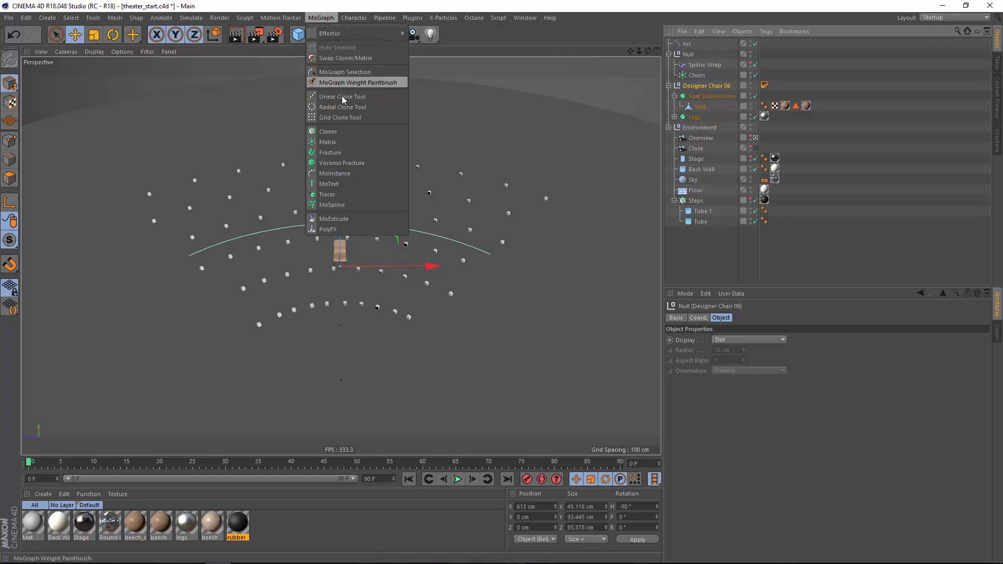
{"action": "mouse_move", "coordinate": [346, 135]}
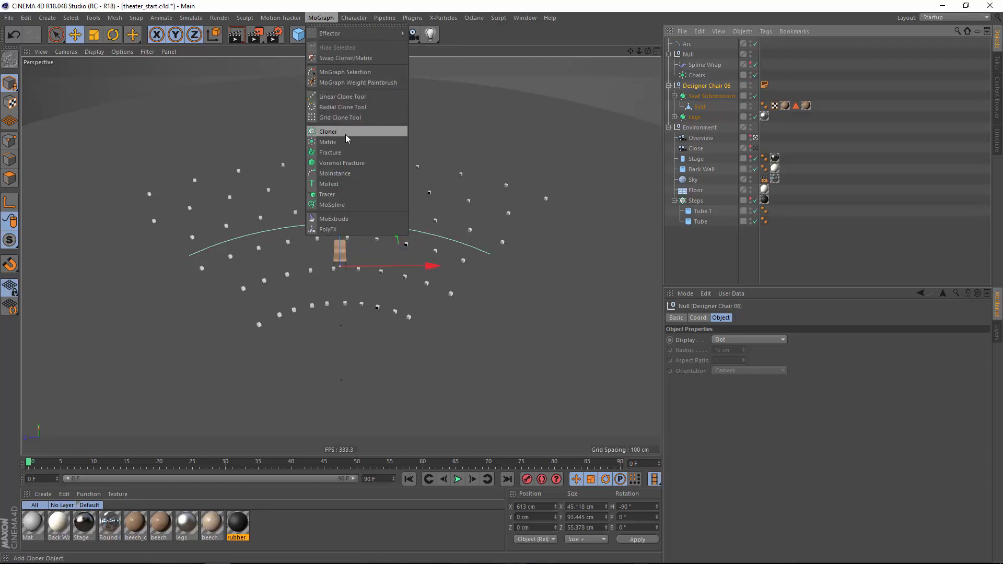
{"action": "left_click", "coordinate": [328, 132]}
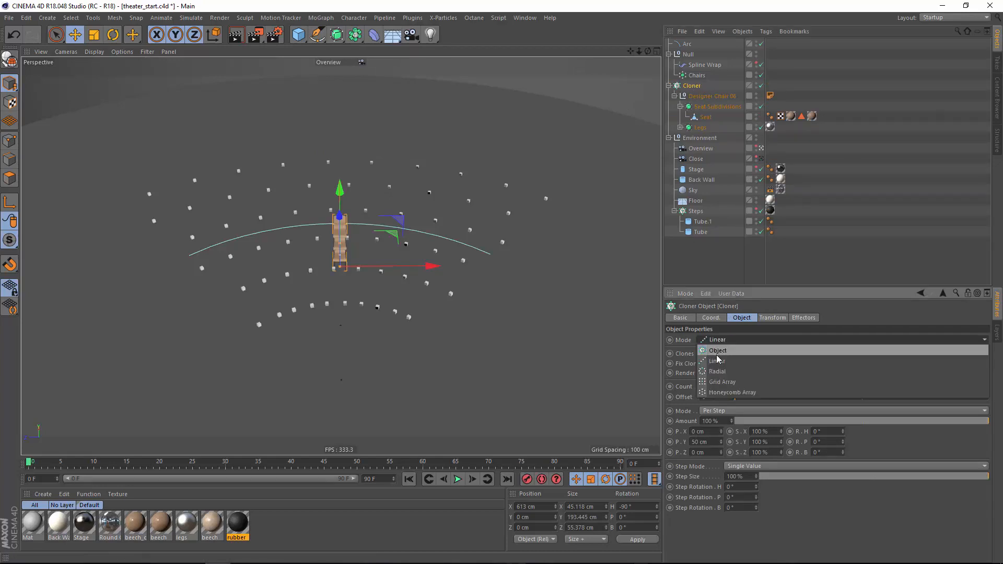
Set the new Cloner to Object mode using the Chairs matrix as its point source
{"action": "left_click", "coordinate": [716, 351]}
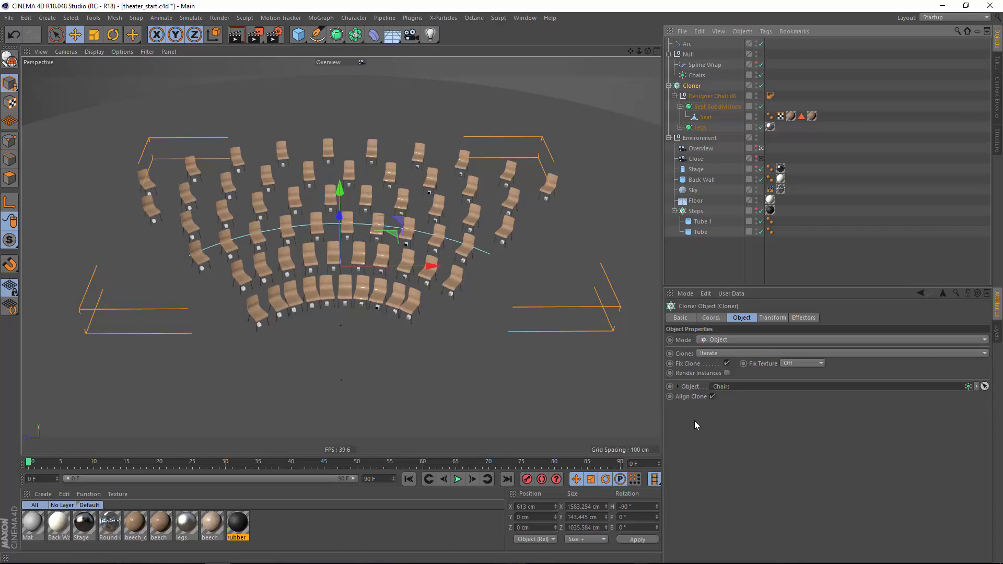
{"action": "mouse_move", "coordinate": [277, 292]}
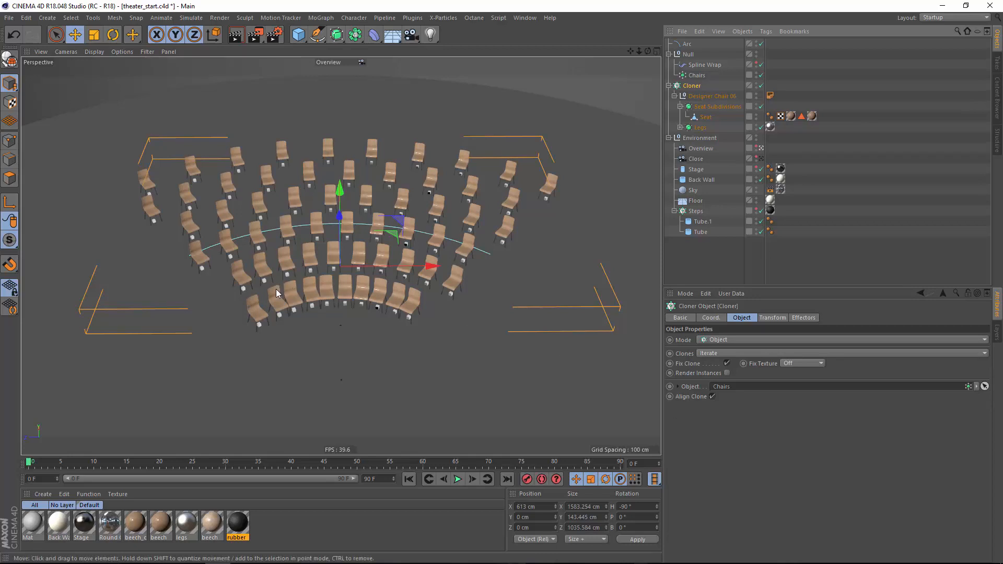
{"action": "mouse_move", "coordinate": [266, 307]}
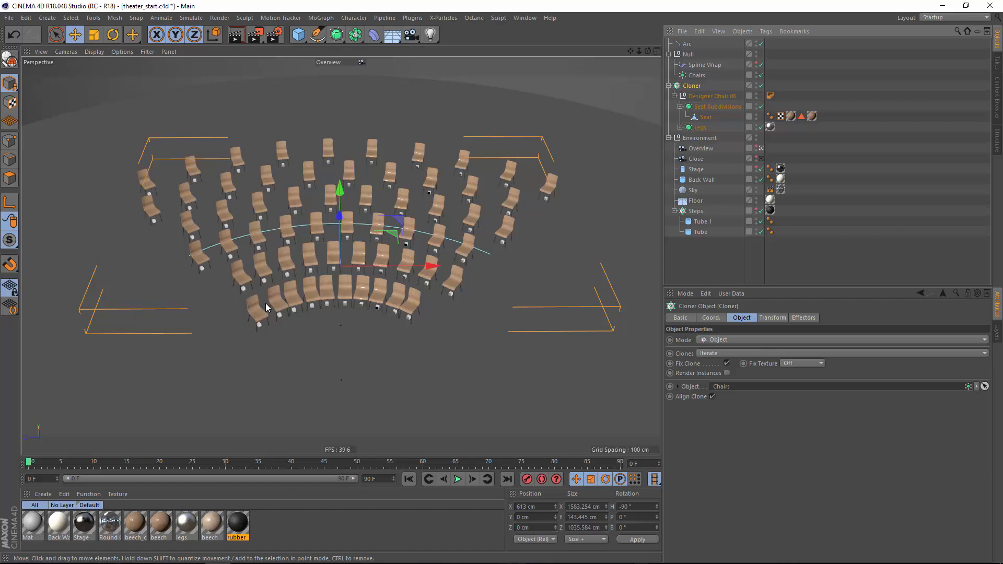
{"action": "mouse_move", "coordinate": [229, 337]}
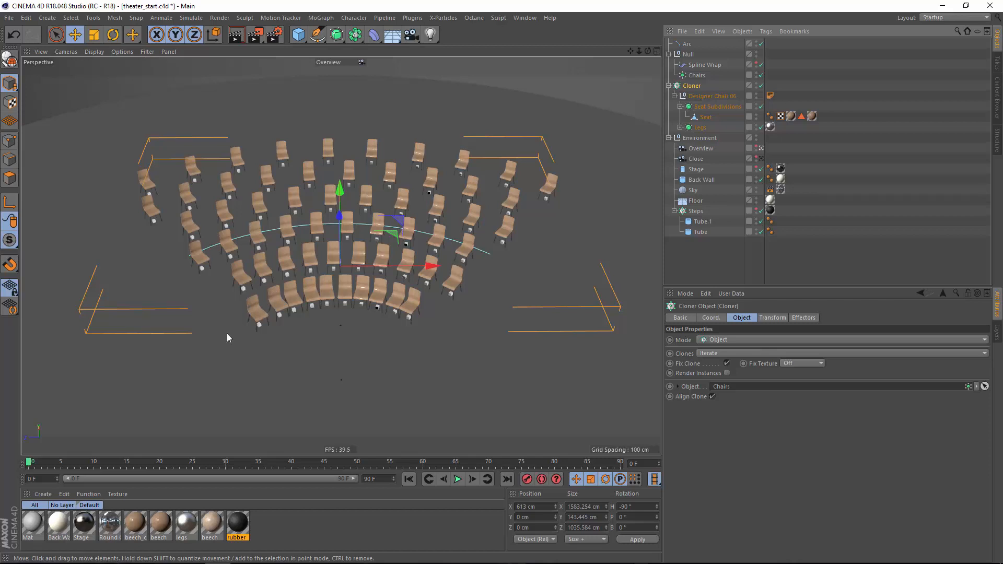
{"action": "mouse_move", "coordinate": [419, 320]}
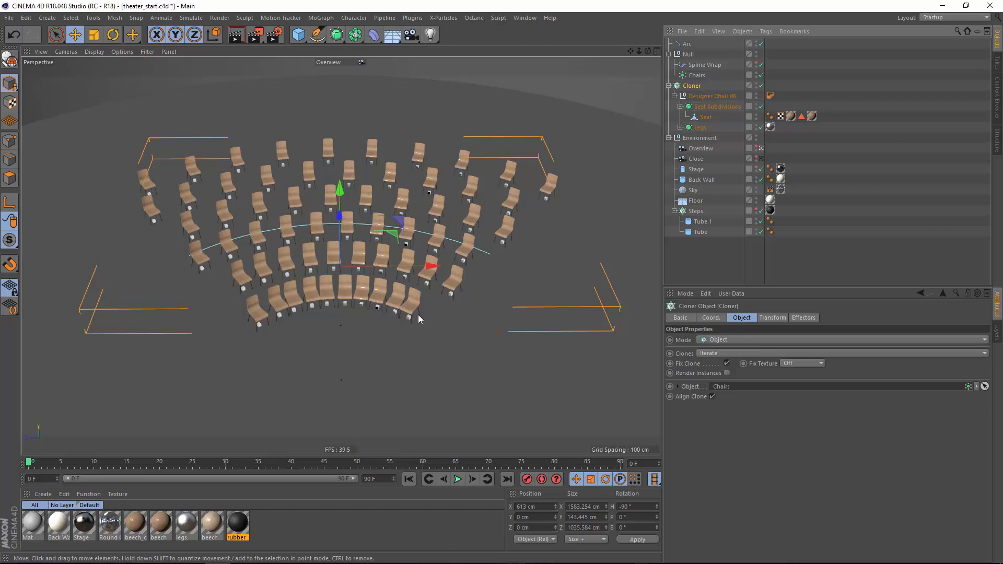
{"action": "mouse_move", "coordinate": [394, 141]}
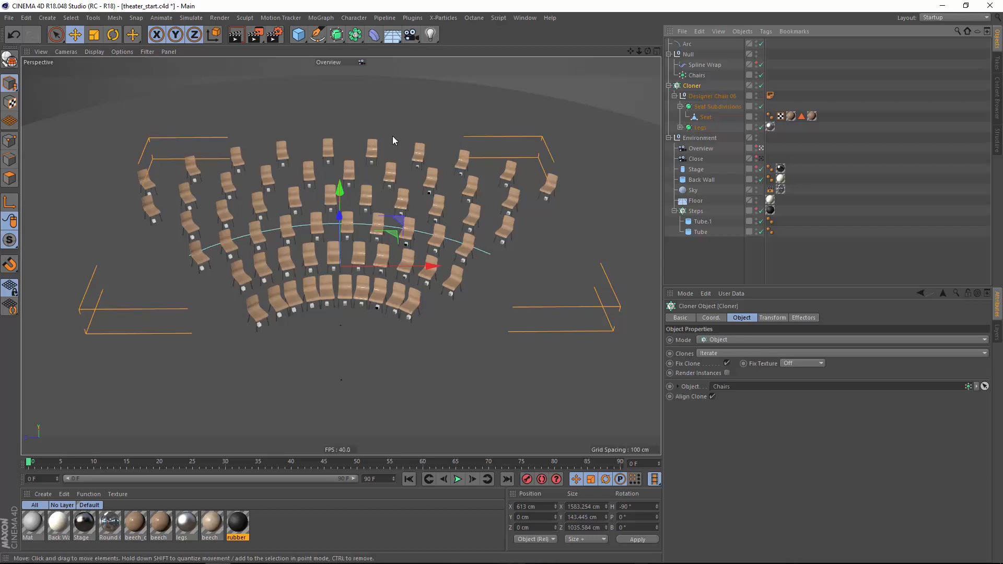
{"action": "mouse_move", "coordinate": [560, 175]}
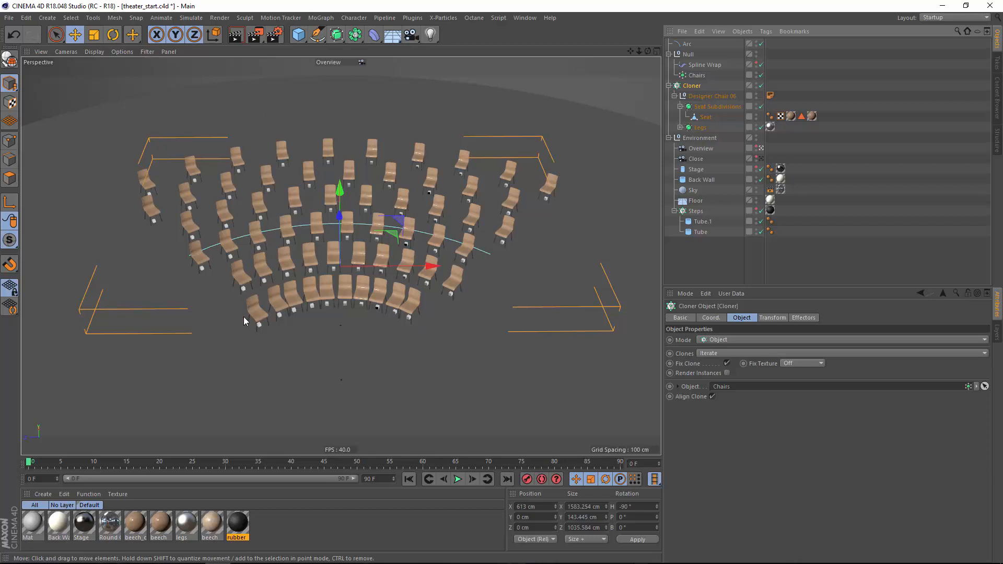
{"action": "mouse_move", "coordinate": [163, 181]}
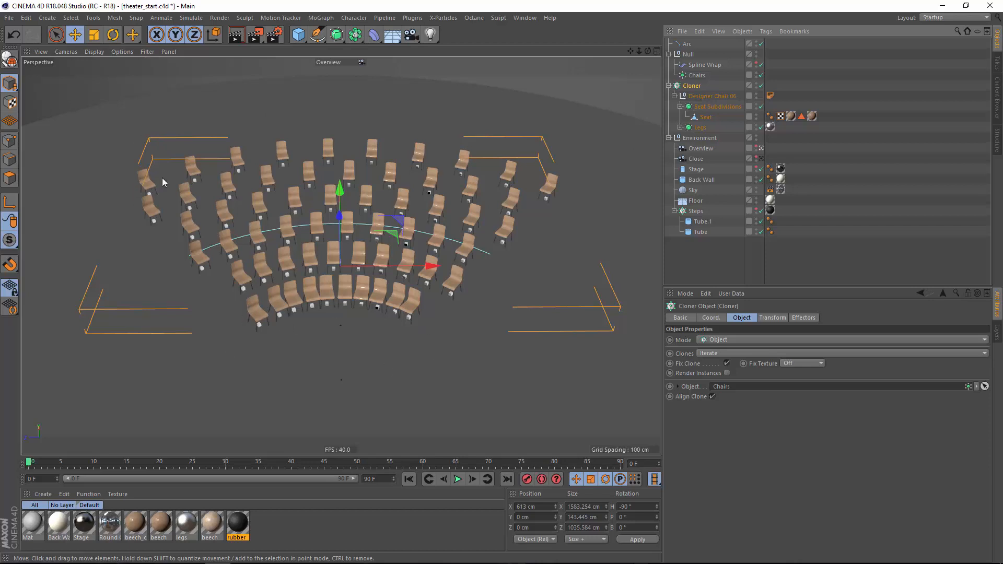
{"action": "mouse_move", "coordinate": [562, 212]}
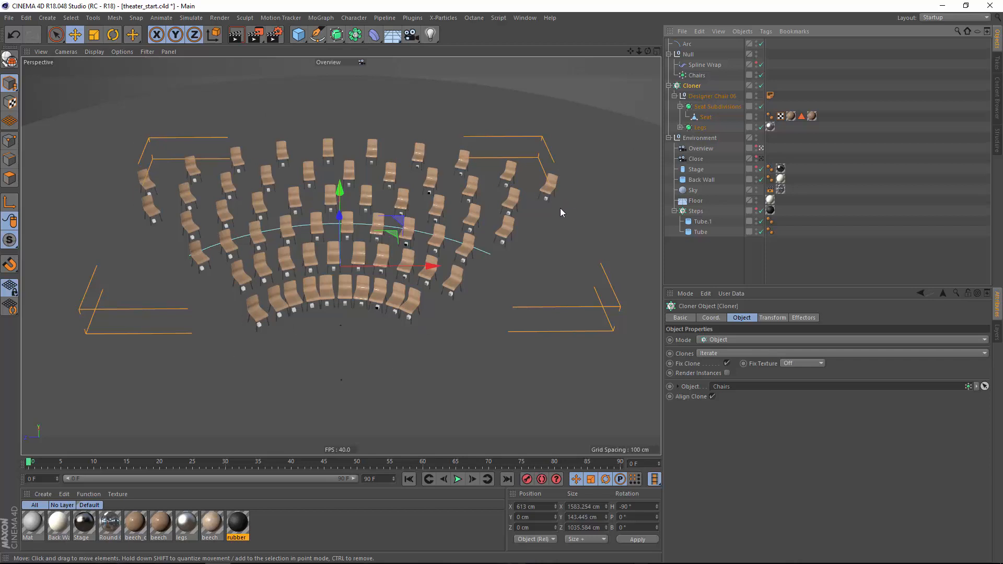
{"action": "mouse_move", "coordinate": [440, 283]}
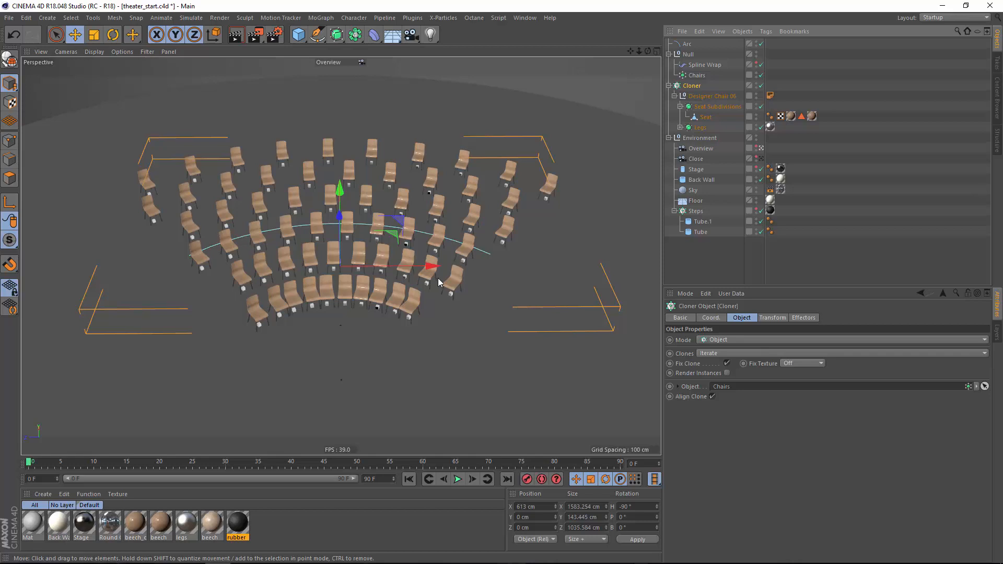
{"action": "mouse_move", "coordinate": [526, 274]}
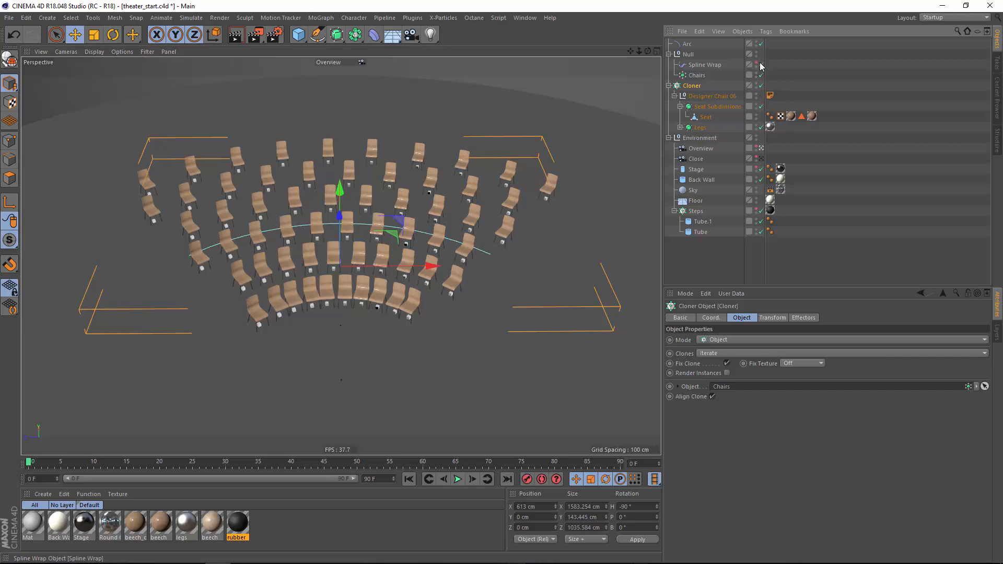
Hide the chair setup and duplicate the Arc spline as Arc.1 with a 2000 cm radius
{"action": "left_click", "coordinate": [760, 65]}
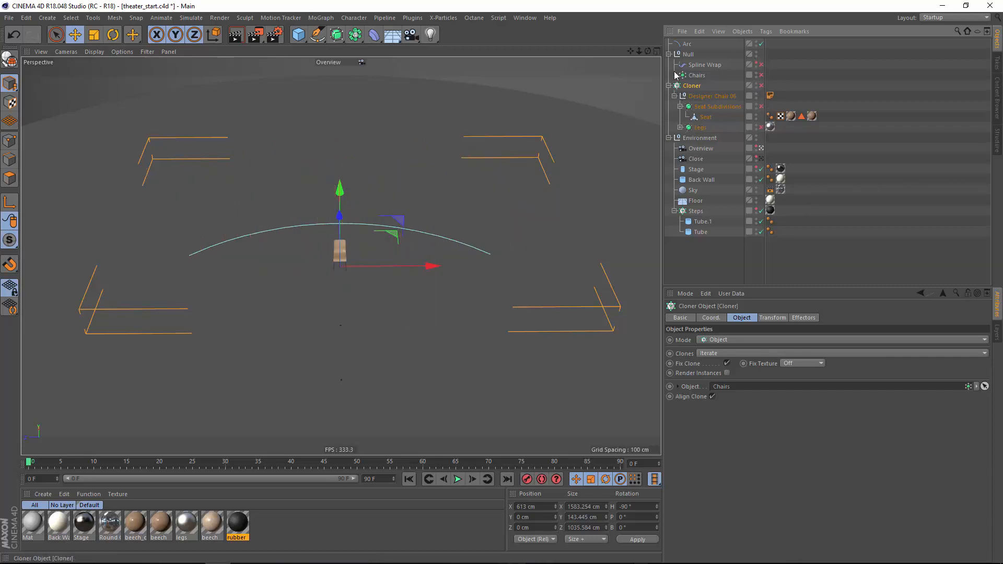
{"action": "left_click", "coordinate": [687, 43]}
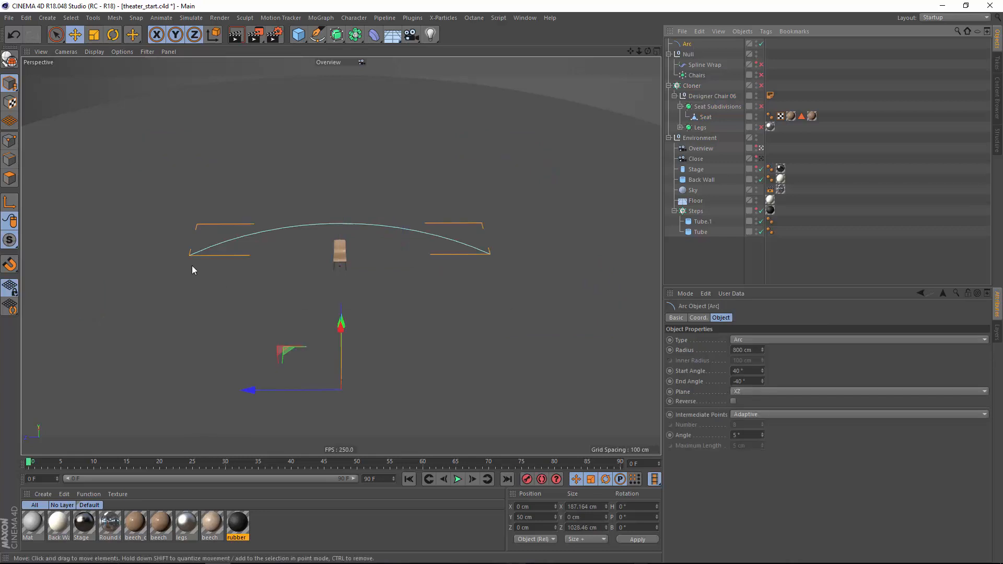
{"action": "mouse_move", "coordinate": [473, 244]}
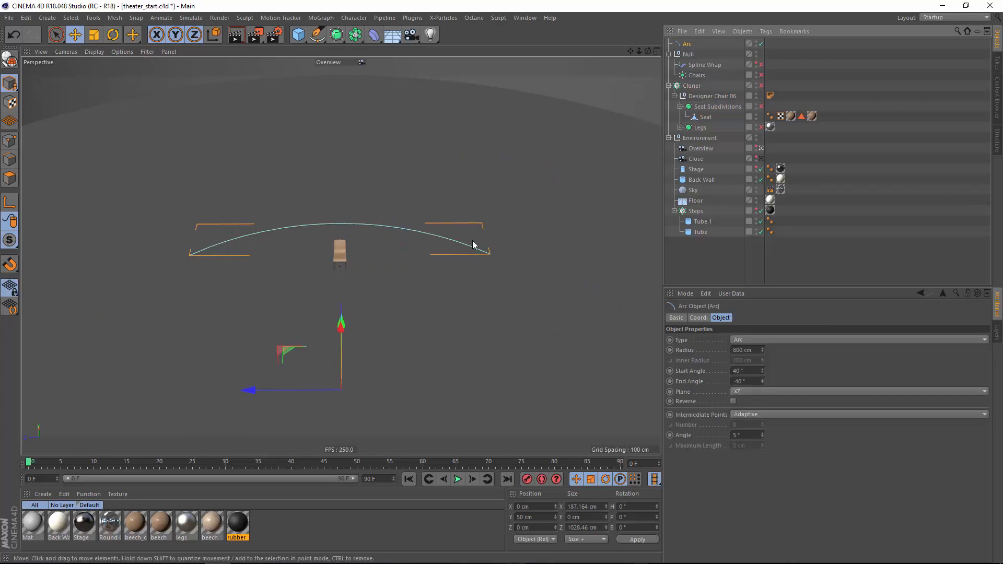
{"action": "left_click", "coordinate": [689, 53]}
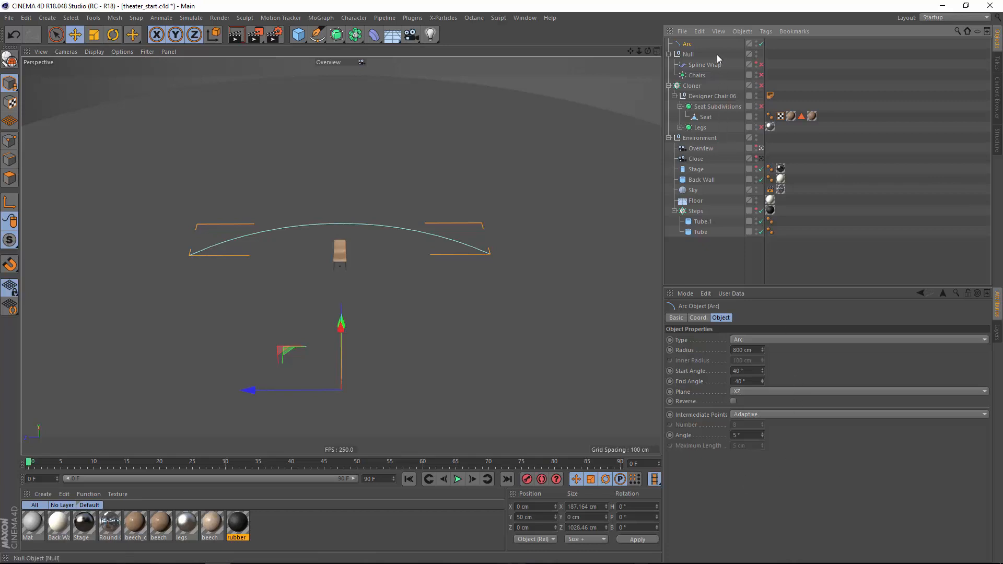
{"action": "left_click", "coordinate": [686, 44]}
{"action": "type", "text": "2000"}
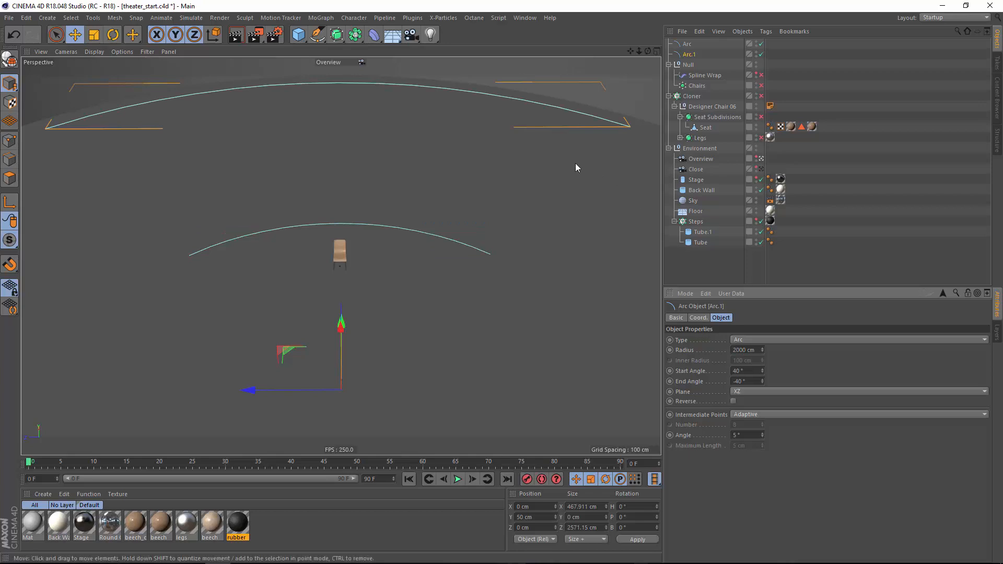
{"action": "mouse_move", "coordinate": [542, 201]}
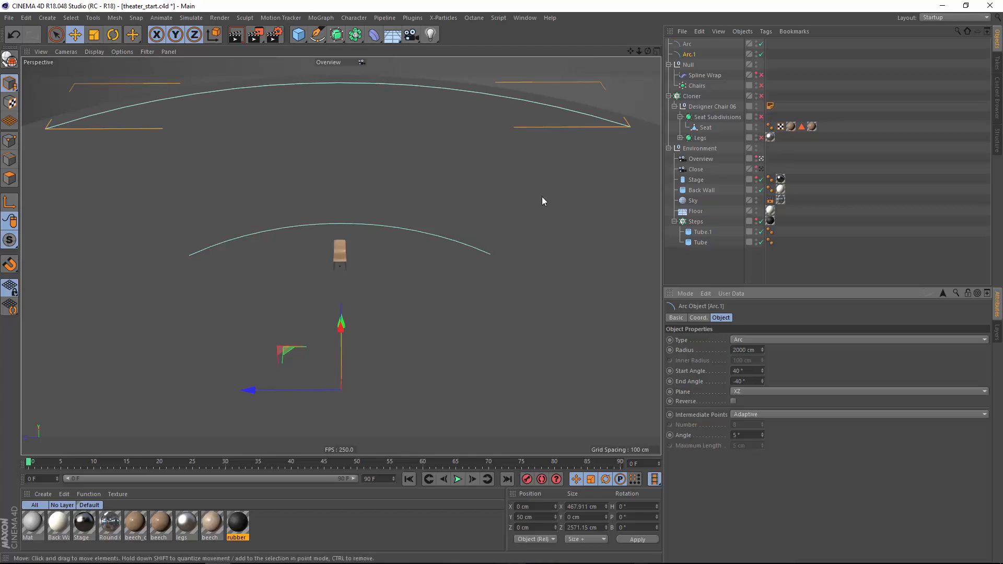
{"action": "mouse_move", "coordinate": [521, 195]}
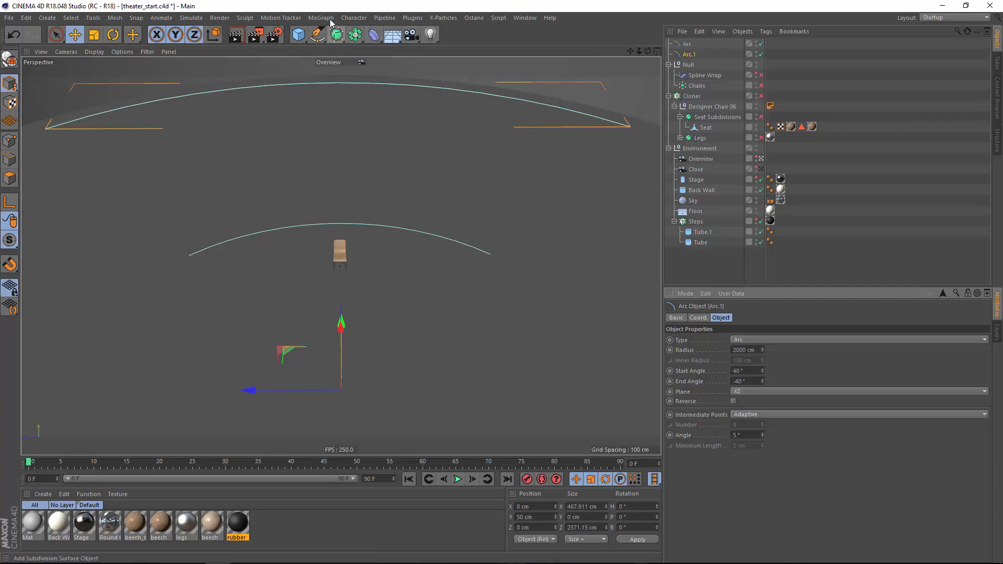
Add Cloner.1 holding both arcs and set its Clones mode to Blend
{"action": "left_click", "coordinate": [321, 18]}
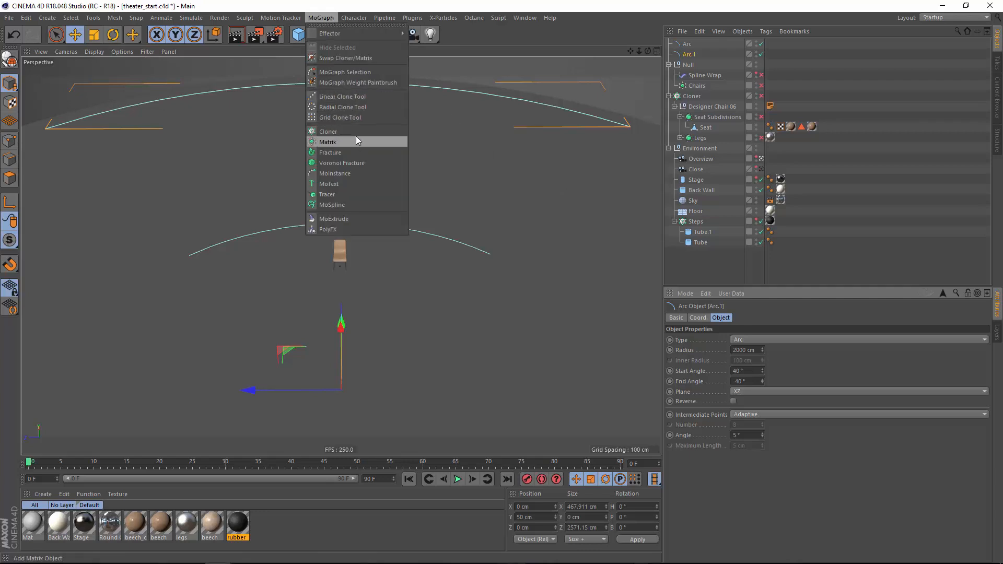
{"action": "left_click", "coordinate": [328, 132]}
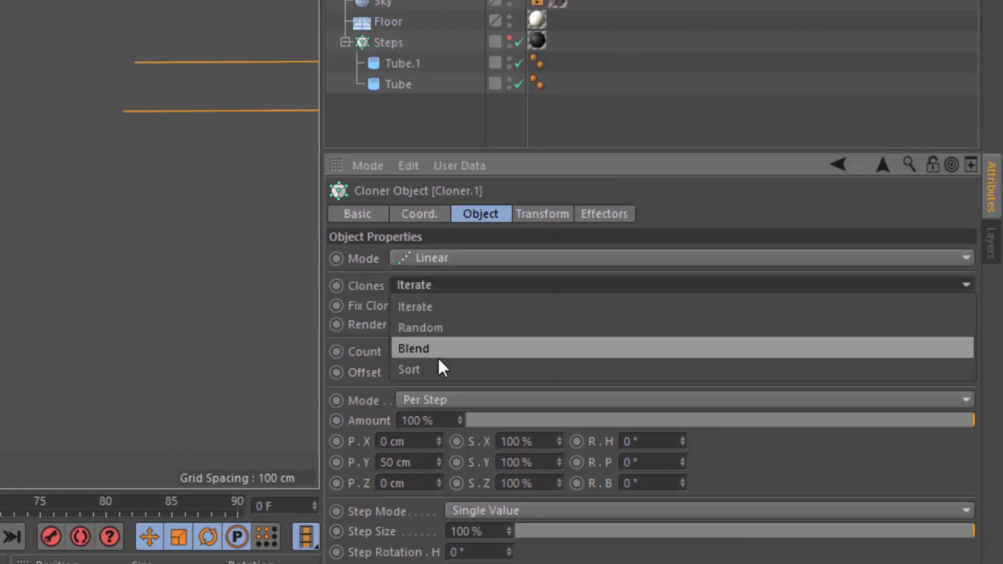
{"action": "left_click", "coordinate": [414, 348]}
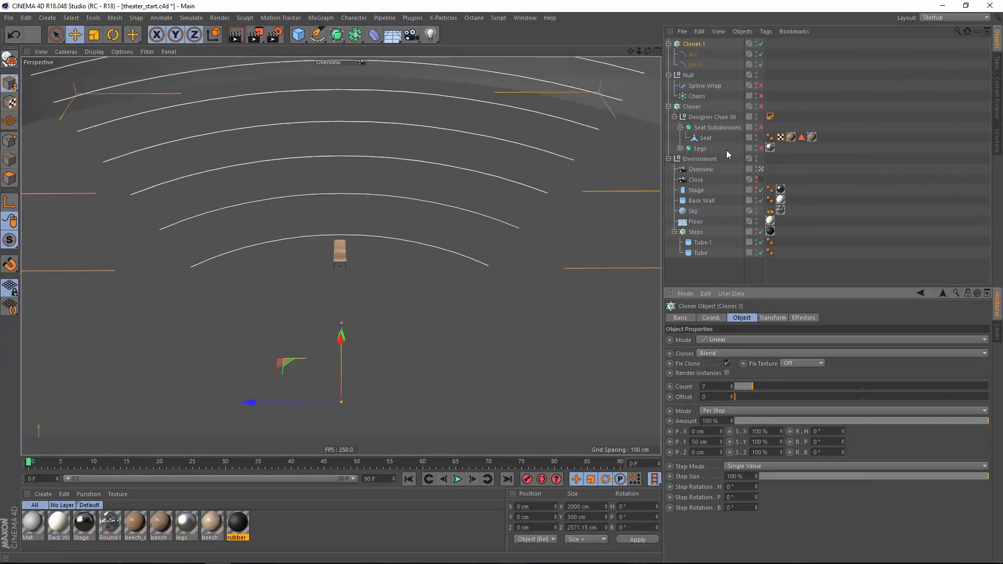
{"action": "mouse_move", "coordinate": [754, 389]}
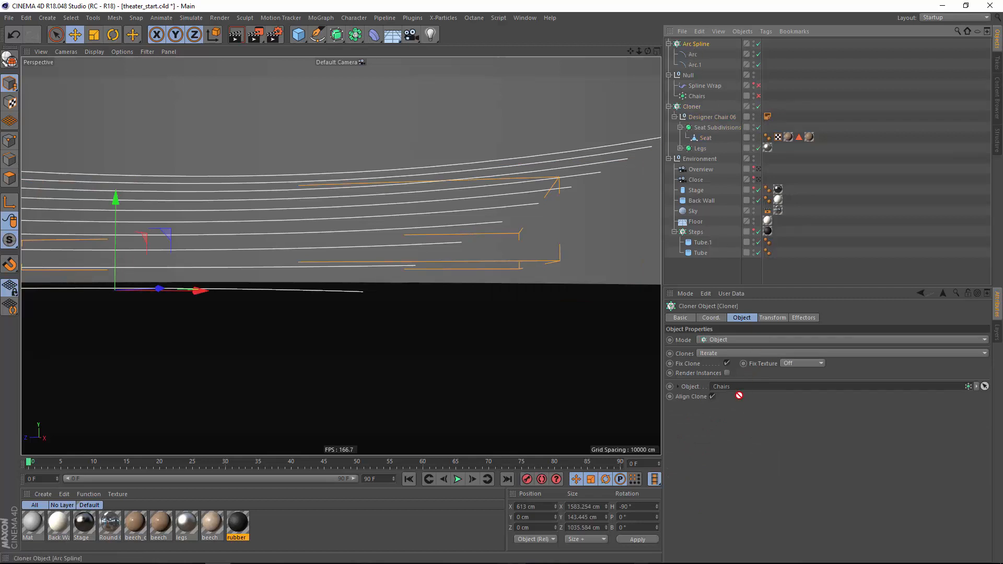
Clone the chairs onto the Arc Spline rows and view them through the Overview camera
{"action": "left_click", "coordinate": [721, 387]}
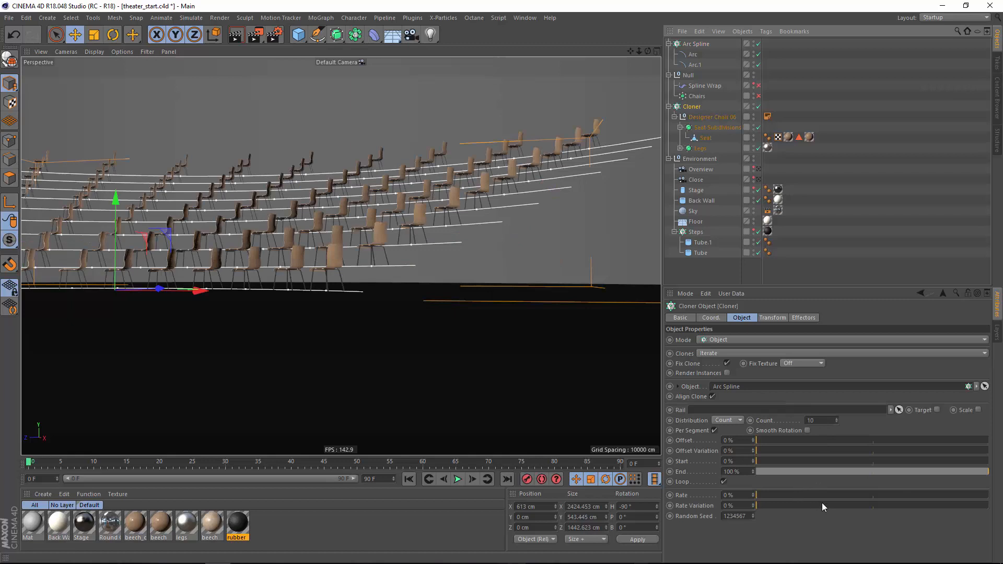
{"action": "mouse_move", "coordinate": [765, 300]}
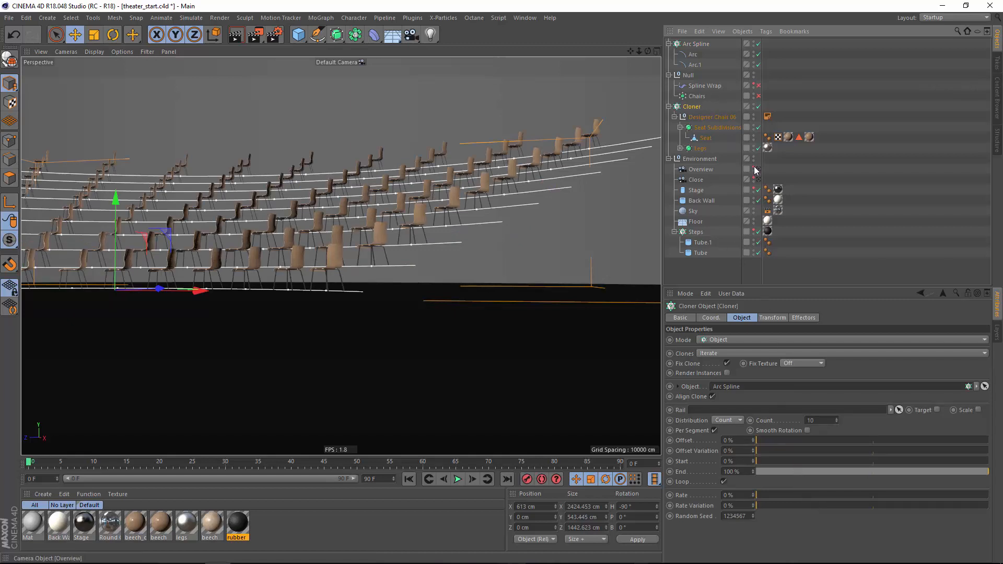
{"action": "left_click", "coordinate": [701, 169]}
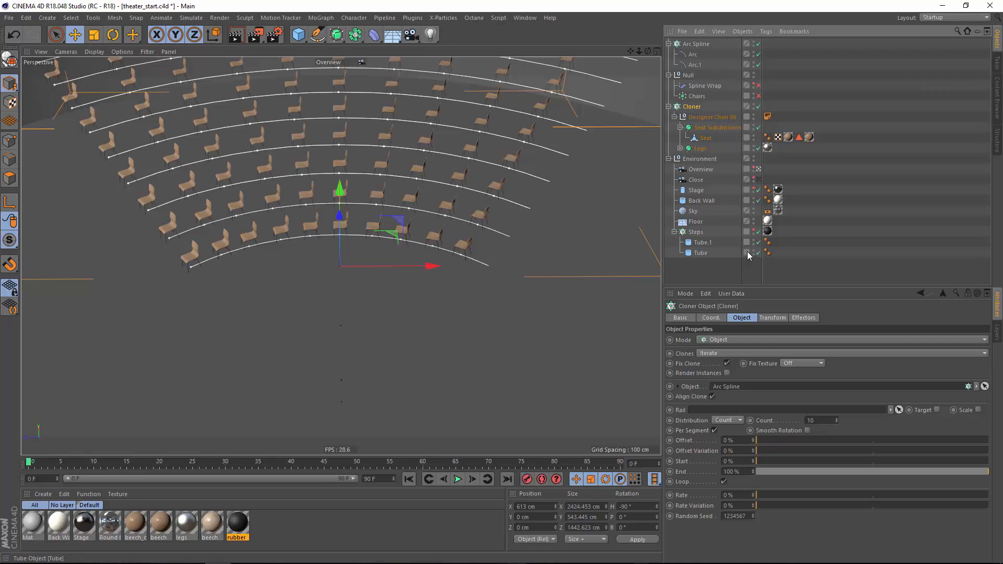
{"action": "mouse_move", "coordinate": [706, 114]}
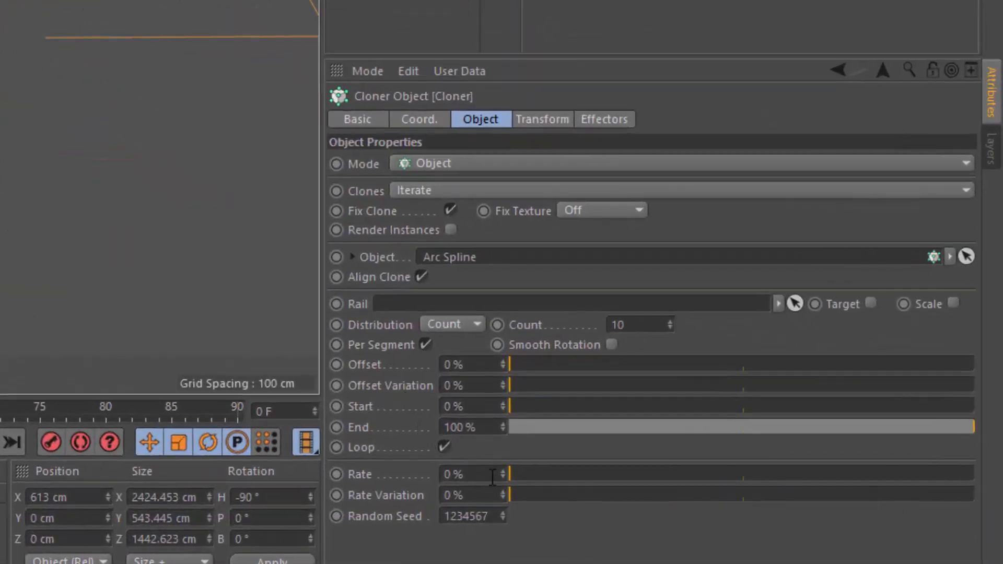
{"action": "mouse_move", "coordinate": [409, 416]}
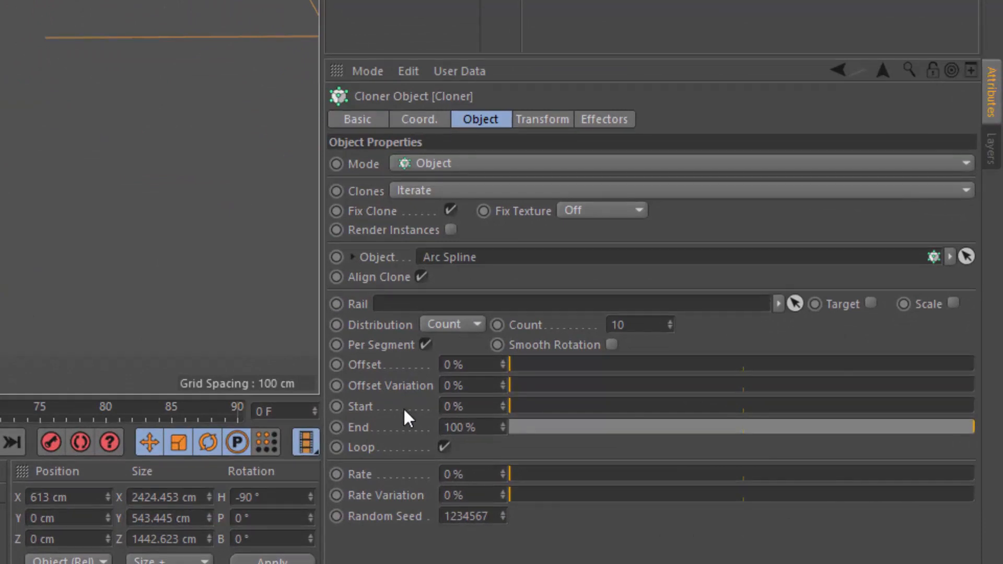
{"action": "mouse_move", "coordinate": [417, 426]}
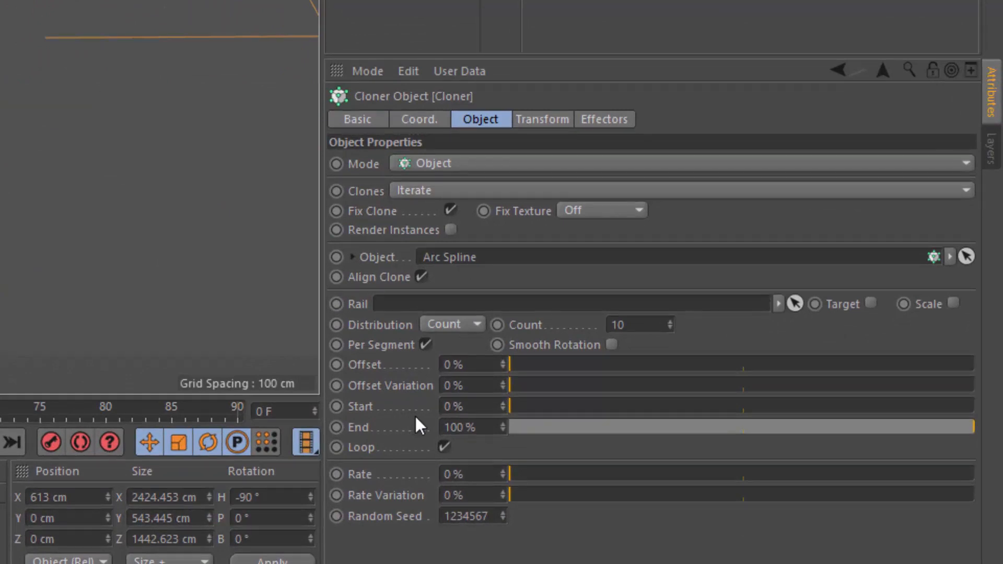
{"action": "mouse_move", "coordinate": [460, 335]}
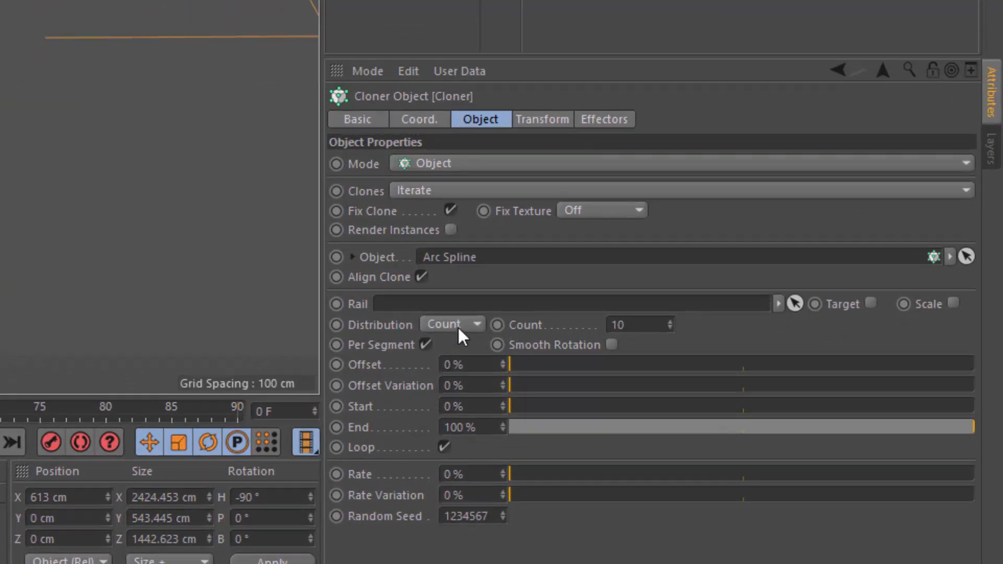
Change the chair Distribution from Count to Step at 50 cm spacing
{"action": "left_click", "coordinate": [451, 324]}
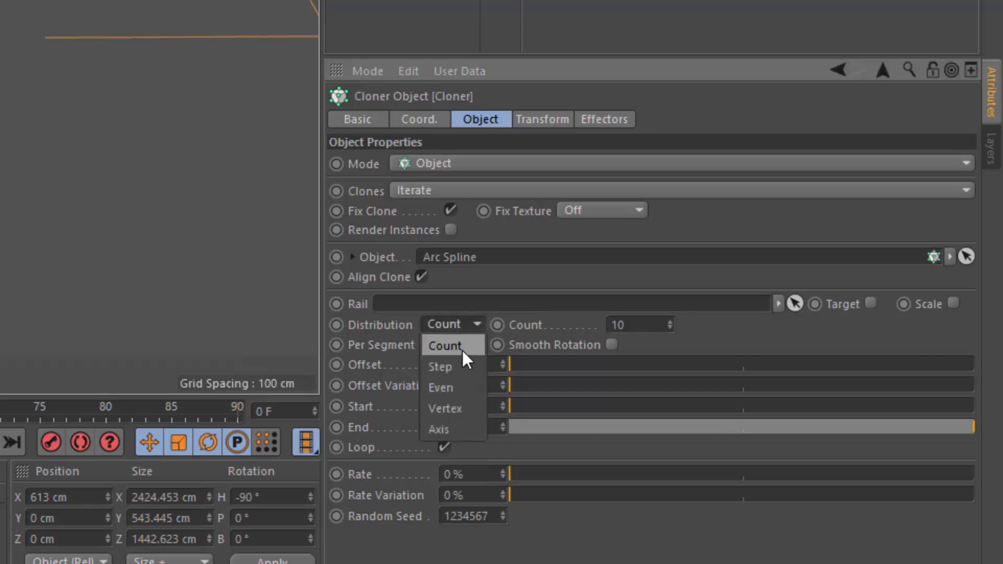
{"action": "left_click", "coordinate": [440, 366]}
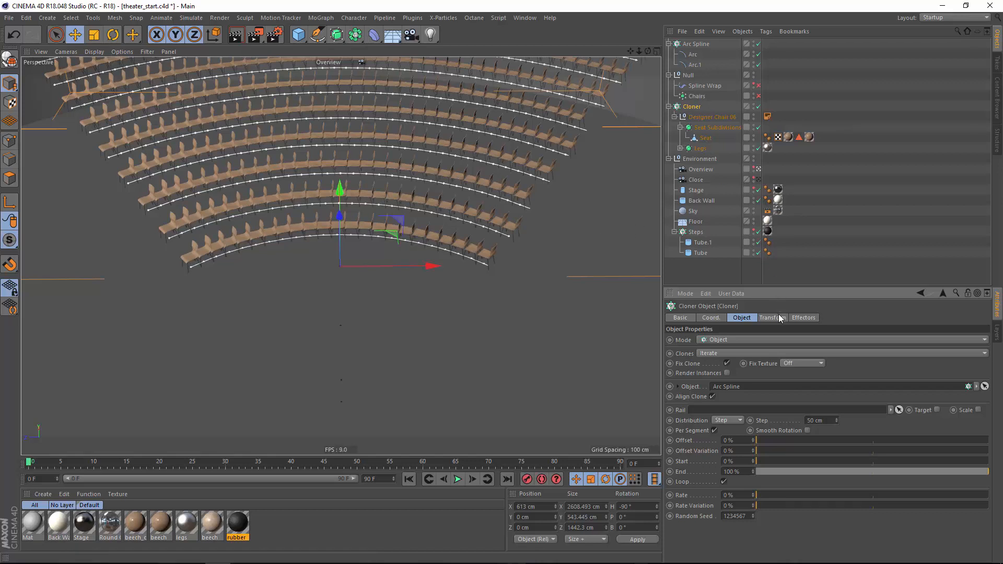
Rotate every chair clone 90° in heading (R.H) so the rows face the stage
{"action": "left_click", "coordinate": [772, 317]}
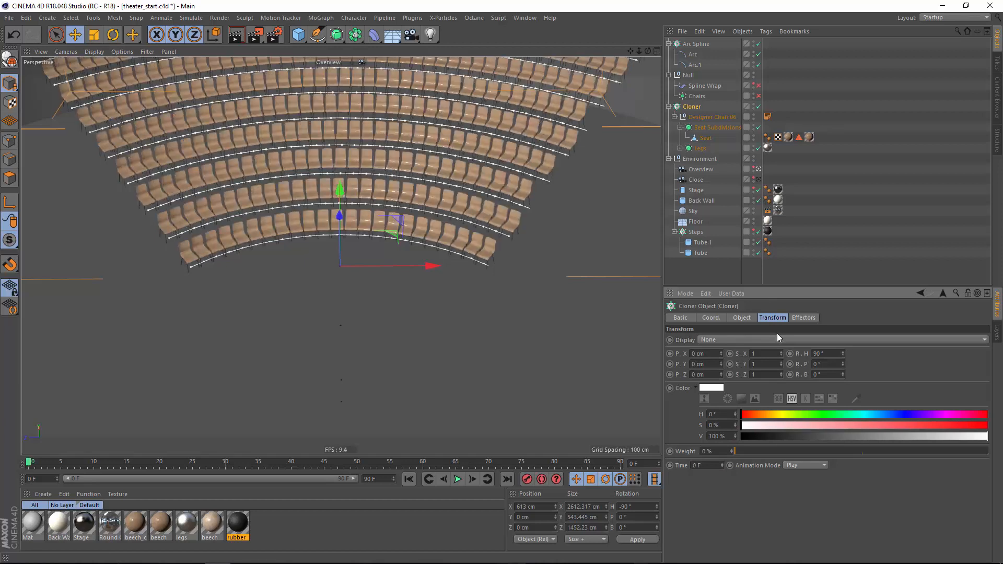
{"action": "mouse_move", "coordinate": [650, 69]}
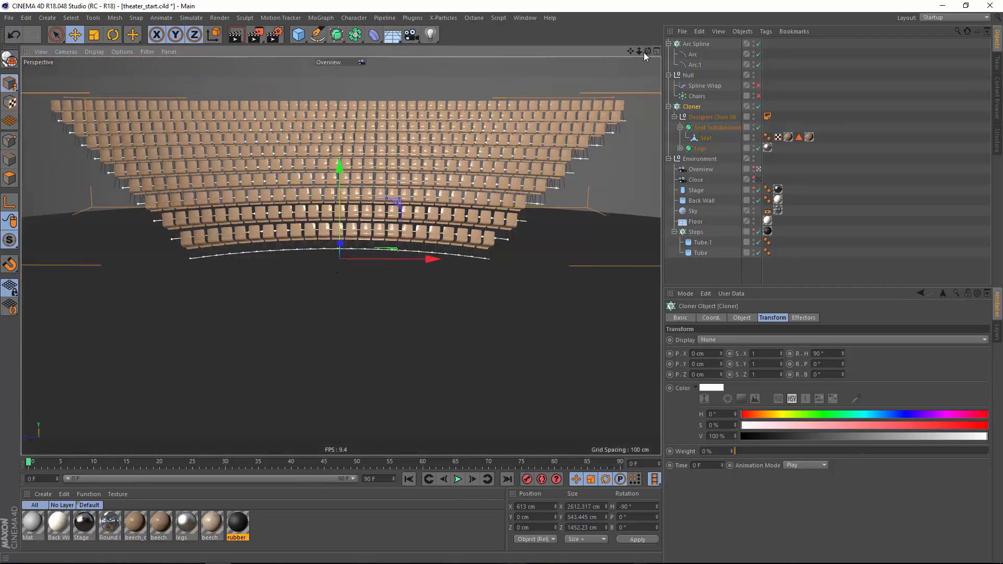
Enable the Steps cloner and inspect the Tube and Tube.1 radii of its terraces
{"action": "left_click", "coordinate": [696, 231]}
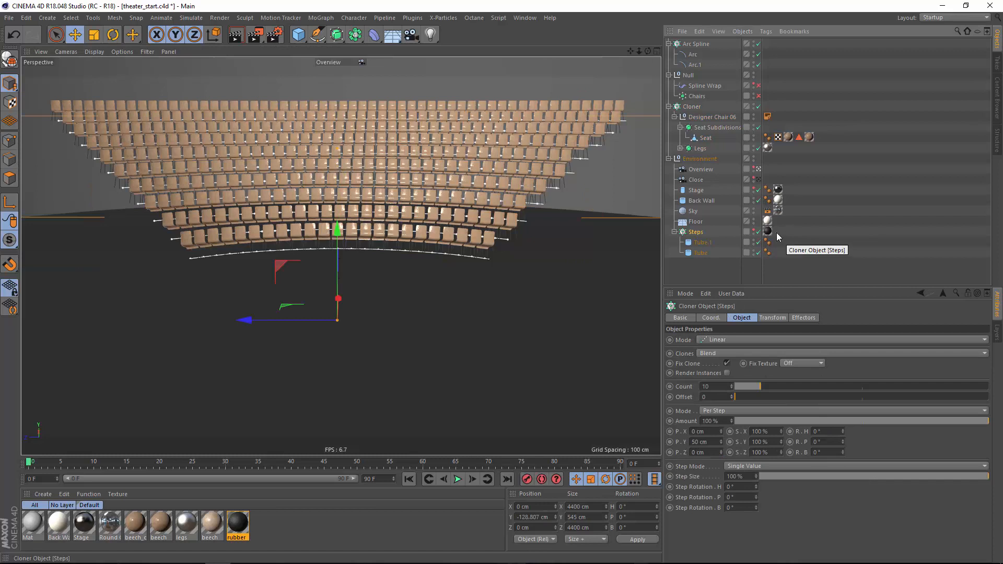
{"action": "left_click", "coordinate": [702, 242]}
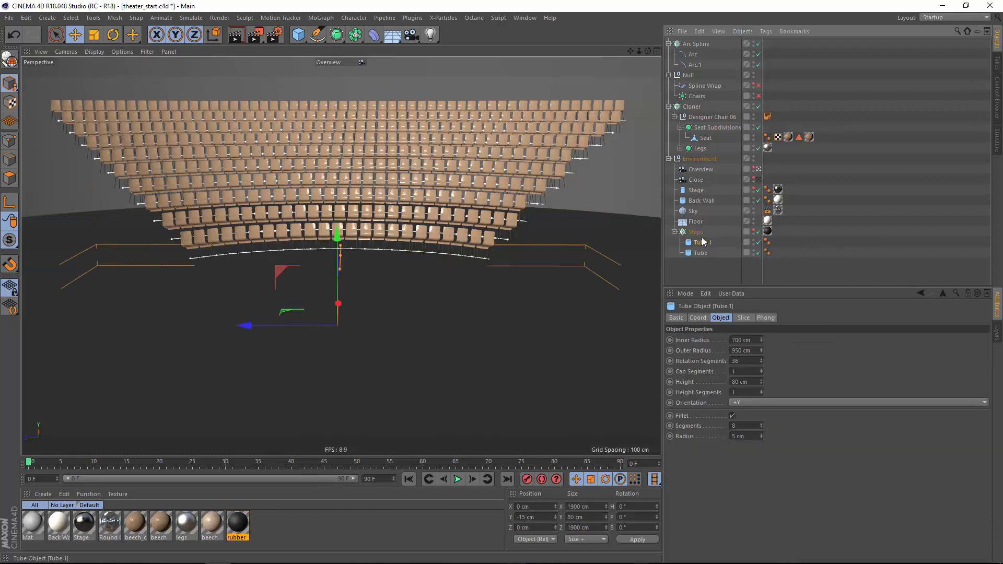
{"action": "left_click", "coordinate": [695, 232]}
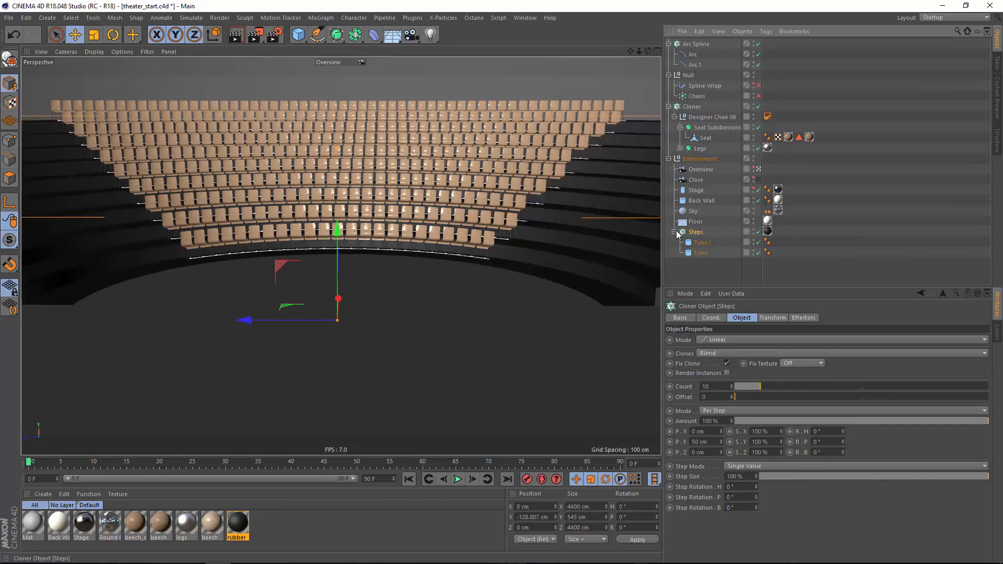
{"action": "left_click", "coordinate": [703, 241]}
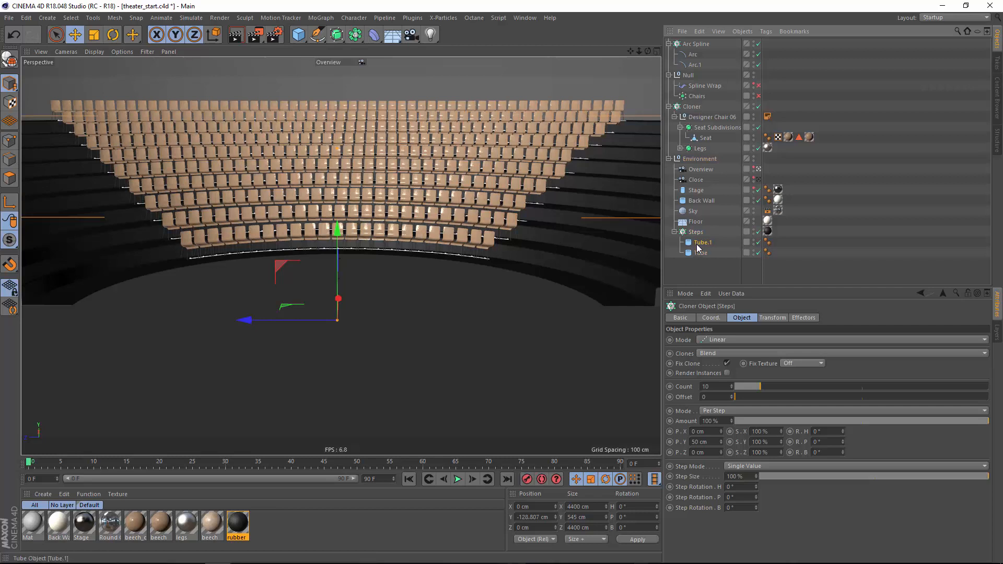
{"action": "left_click", "coordinate": [702, 252]}
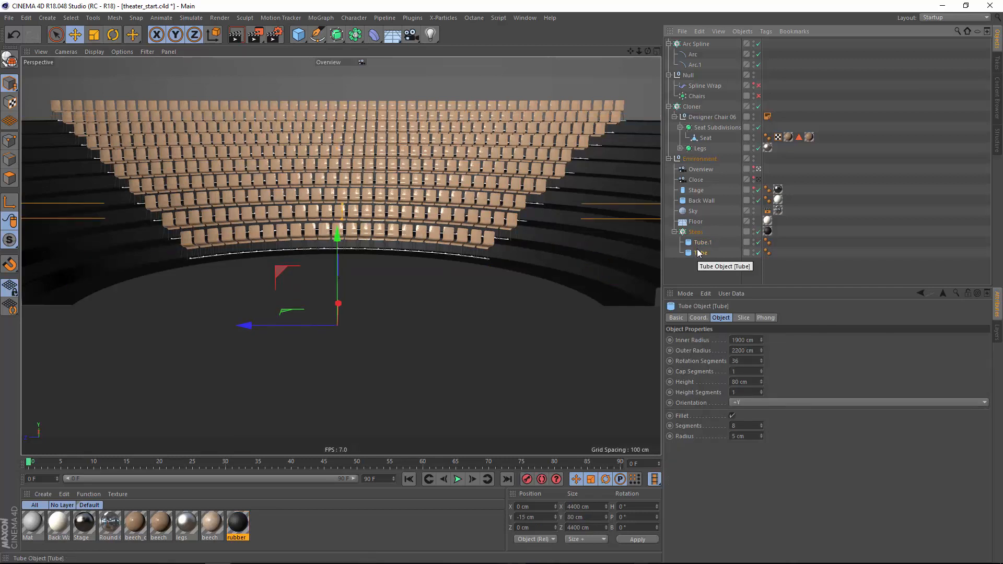
{"action": "left_click", "coordinate": [703, 241]}
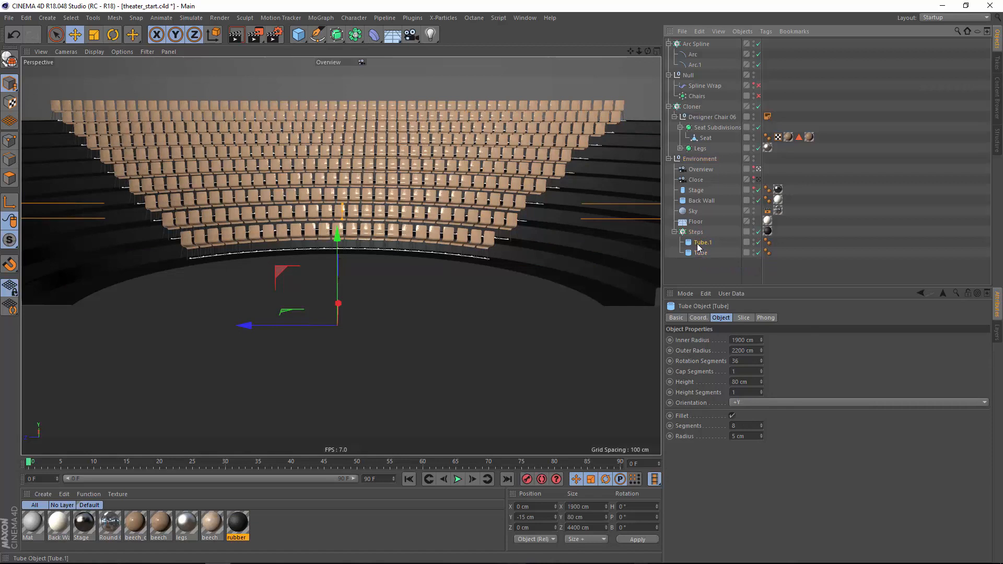
{"action": "left_click", "coordinate": [696, 232]}
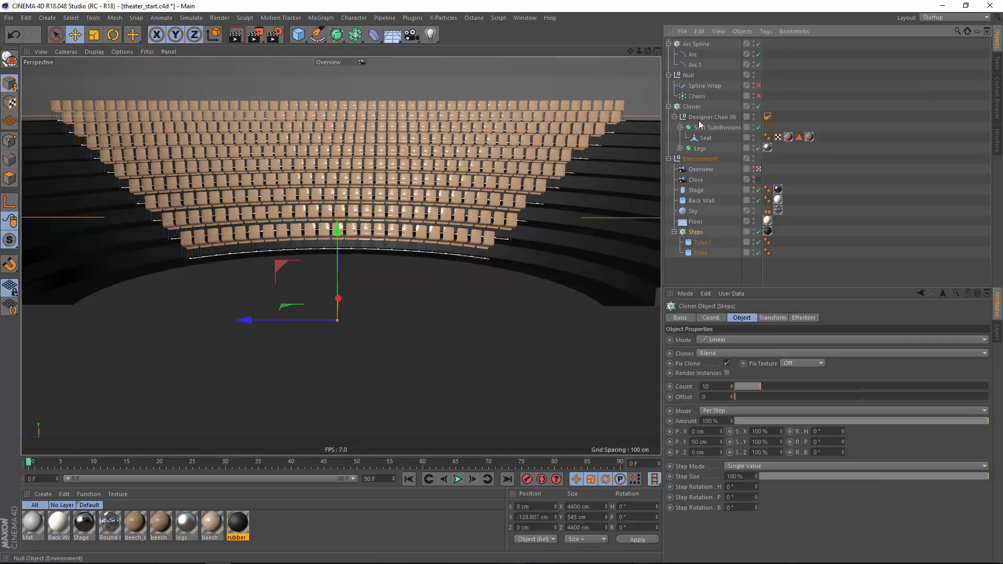
{"action": "mouse_move", "coordinate": [692, 107]}
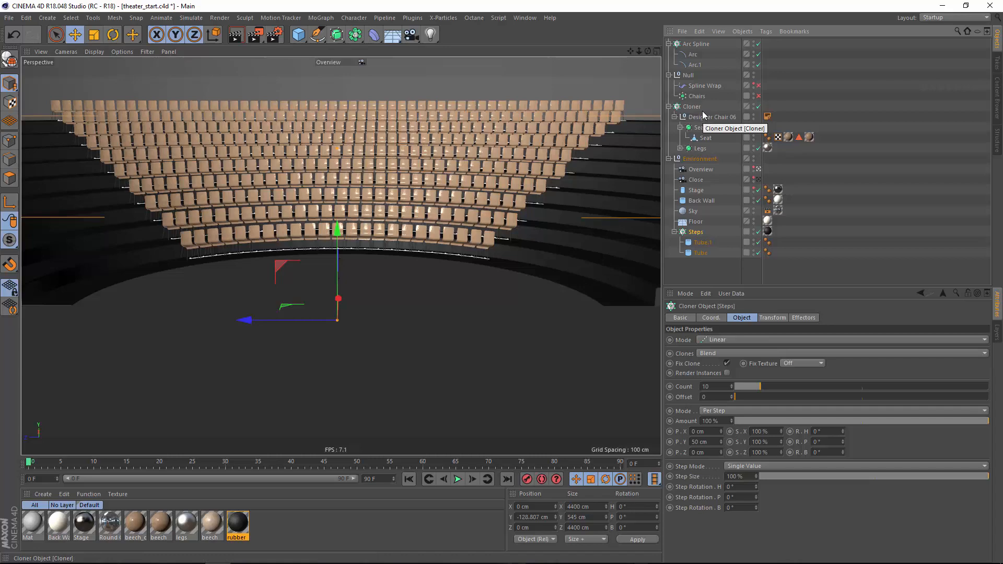